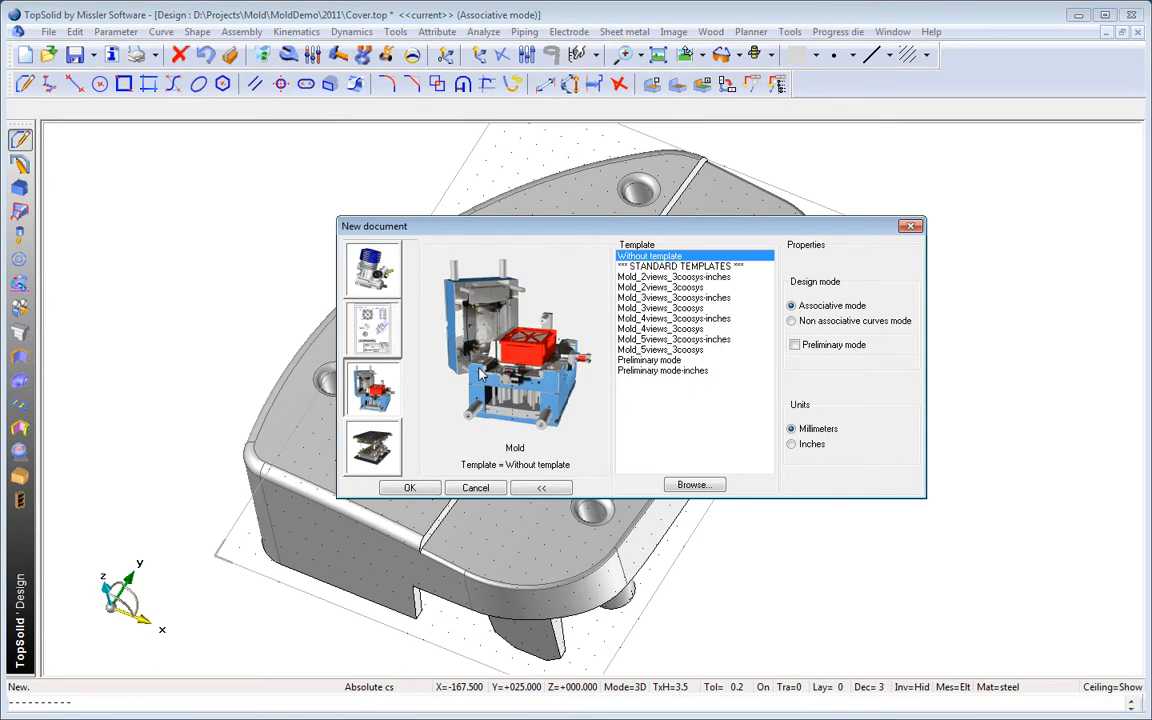
Create a blank Mold document without a template and show the Part toolbar.
click(409, 488)
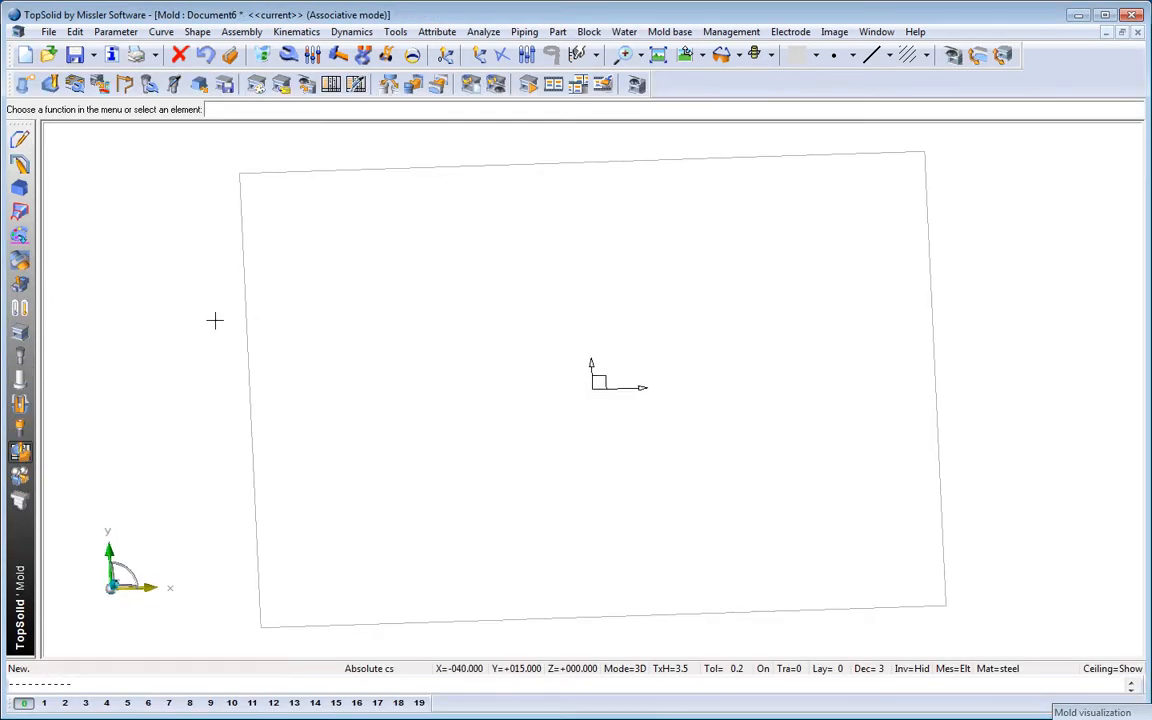
click(25, 84)
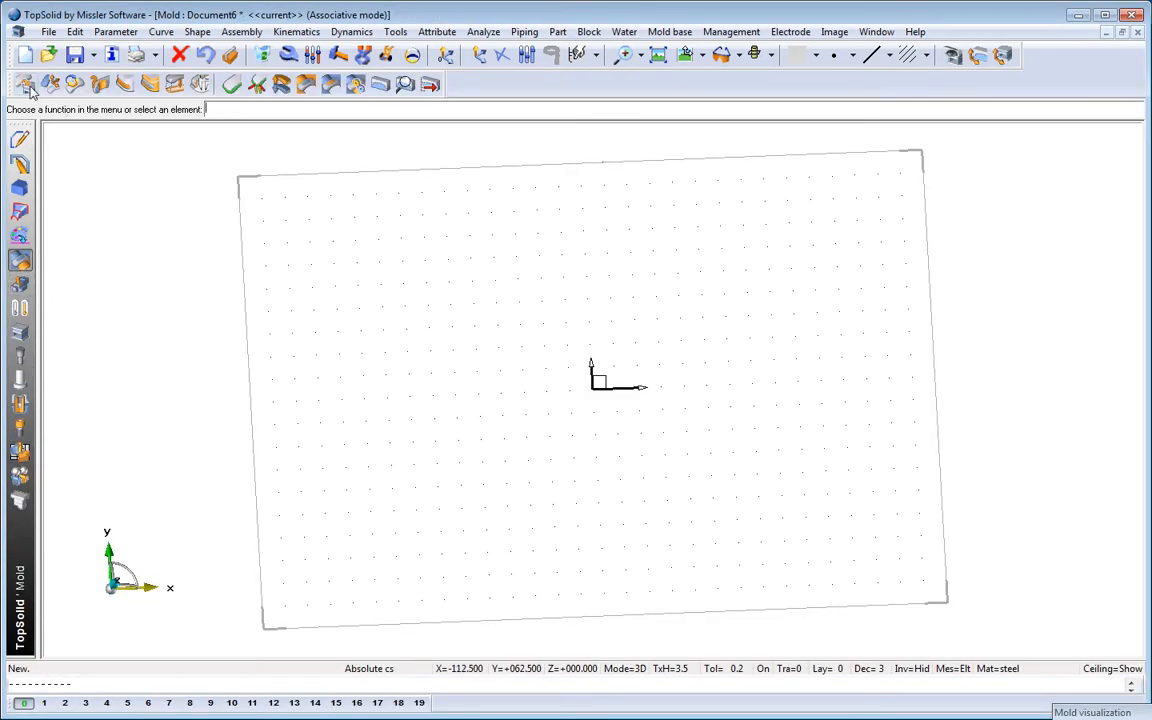
Load the Cover part file into the mold document.
click(24, 84)
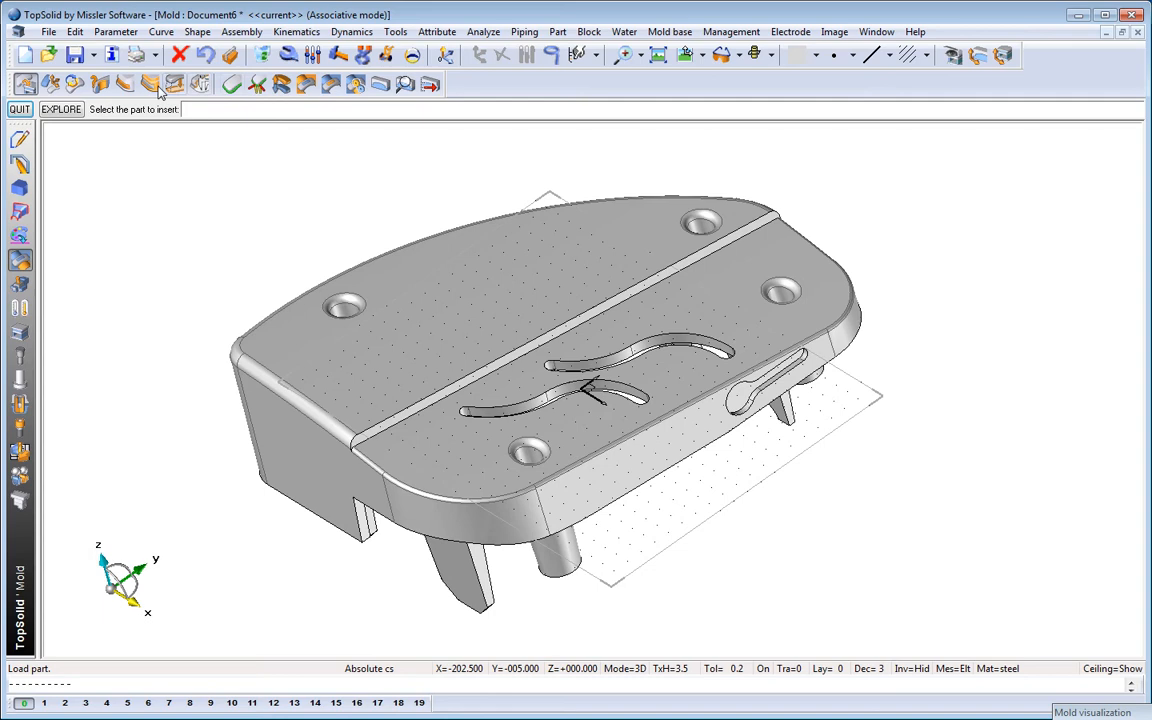
Run Check hole, then Undercut analysis with Mode CENTER and tolerance 0.001.
click(124, 84)
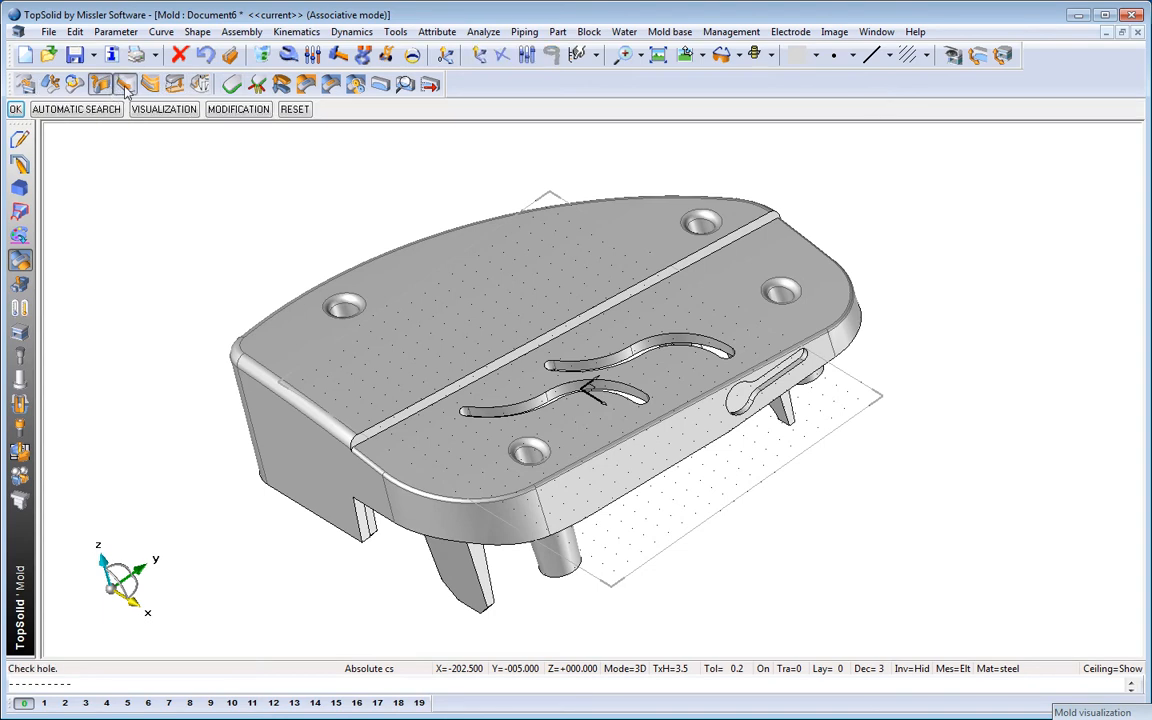
click(99, 84)
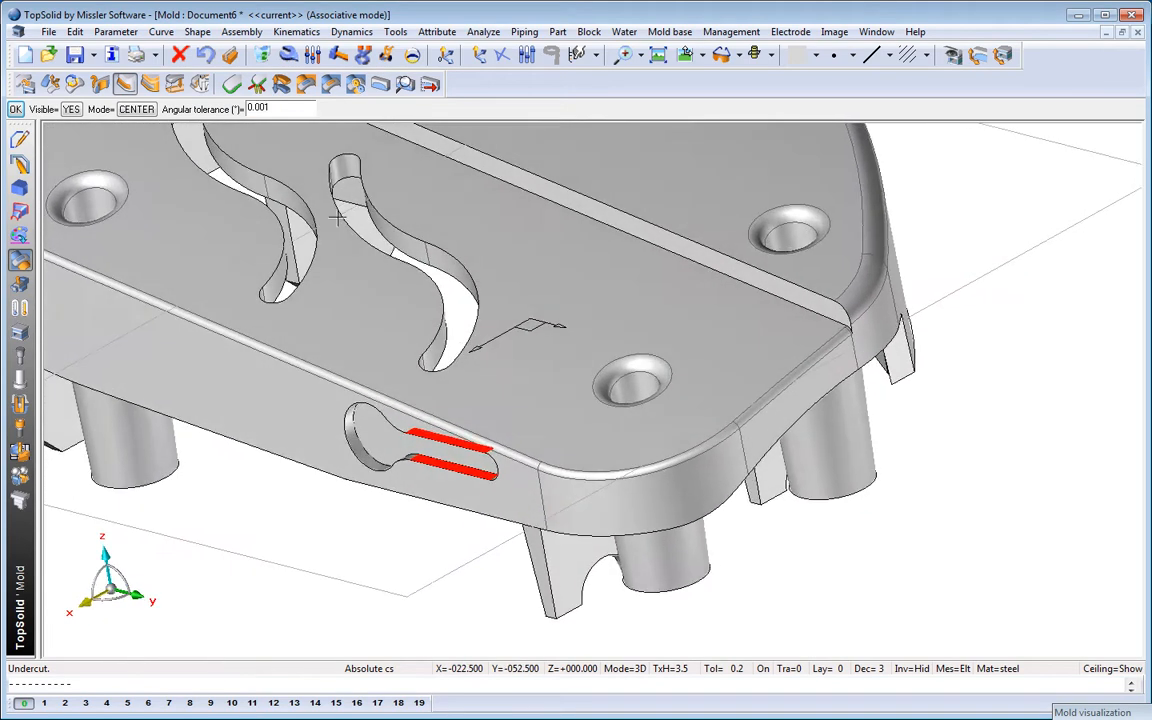
click(149, 84)
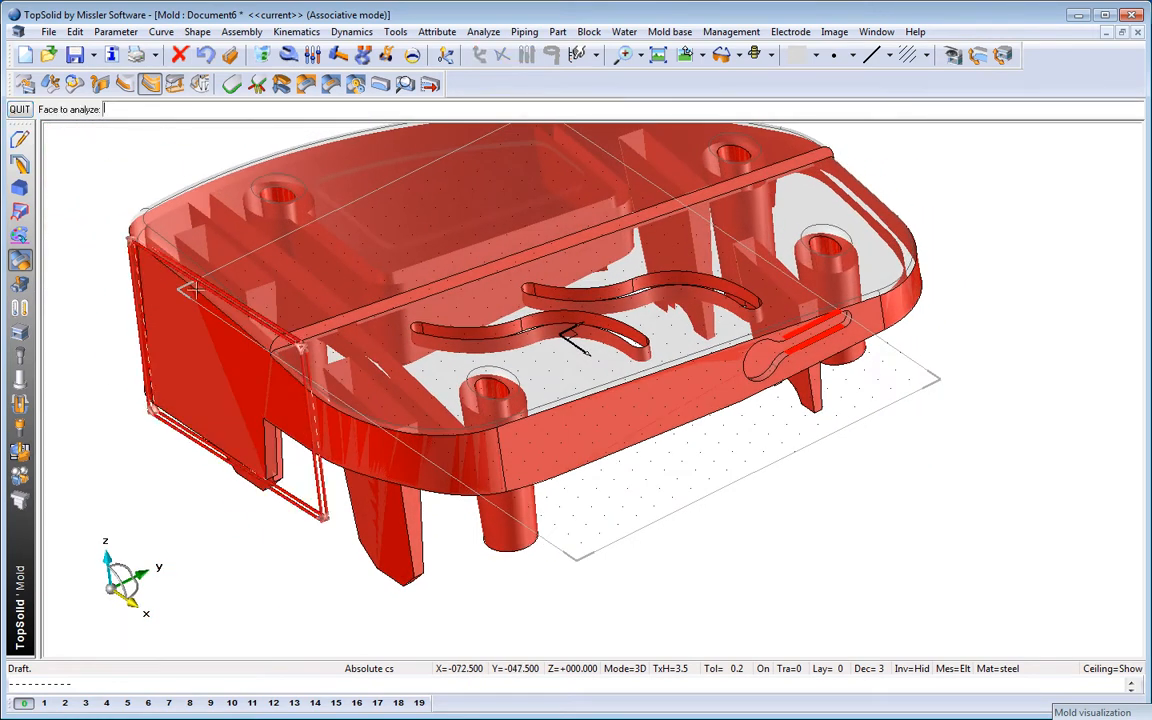
Query a side face's draft angle, reading 1.5°, then close the readout.
click(200, 300)
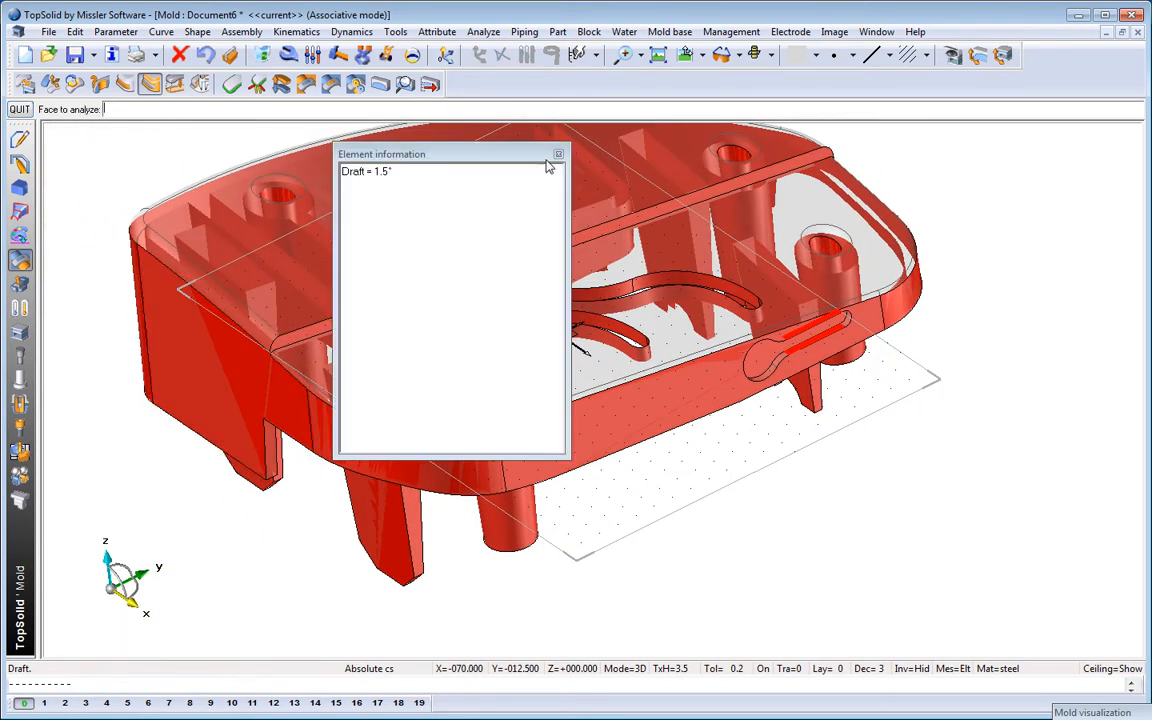
click(558, 154)
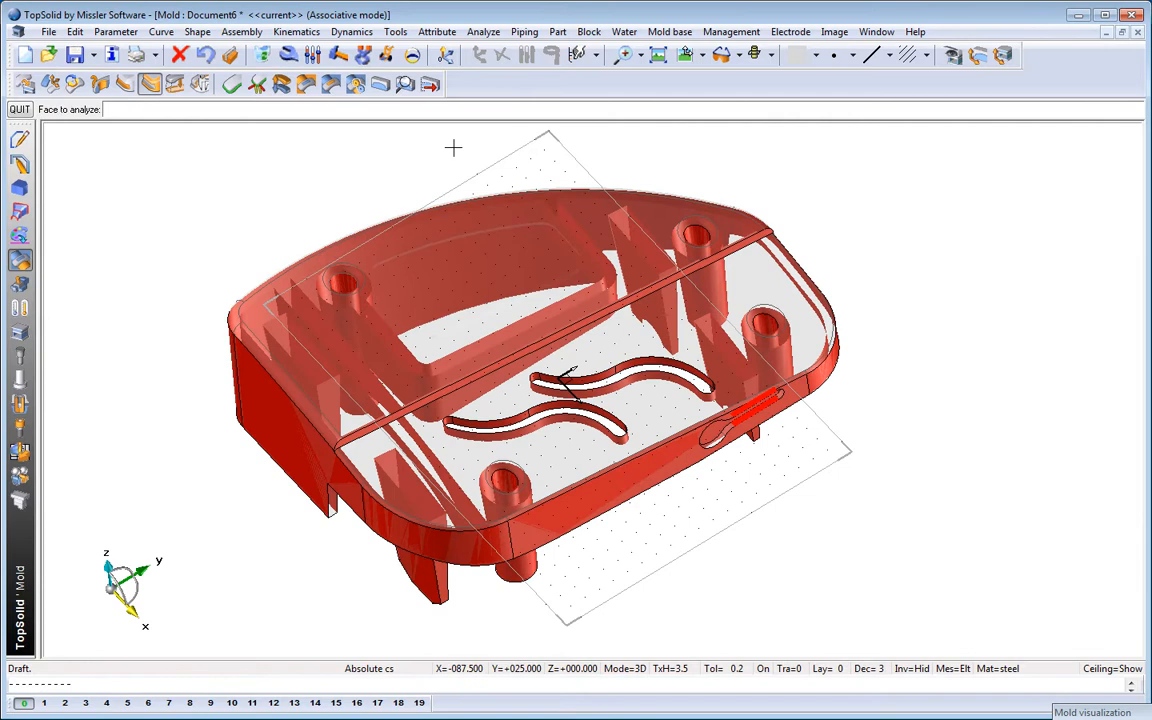
Rerun the undercut check, then measure the projected area of 13440.29 mm².
click(150, 84)
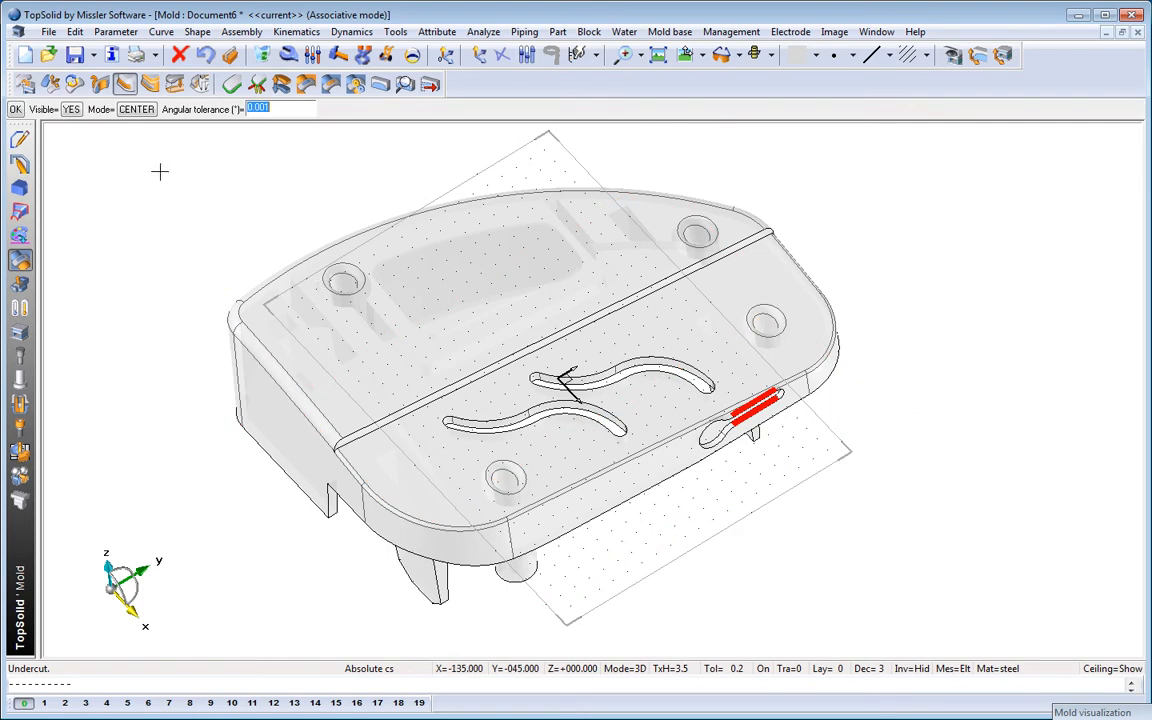
click(173, 84)
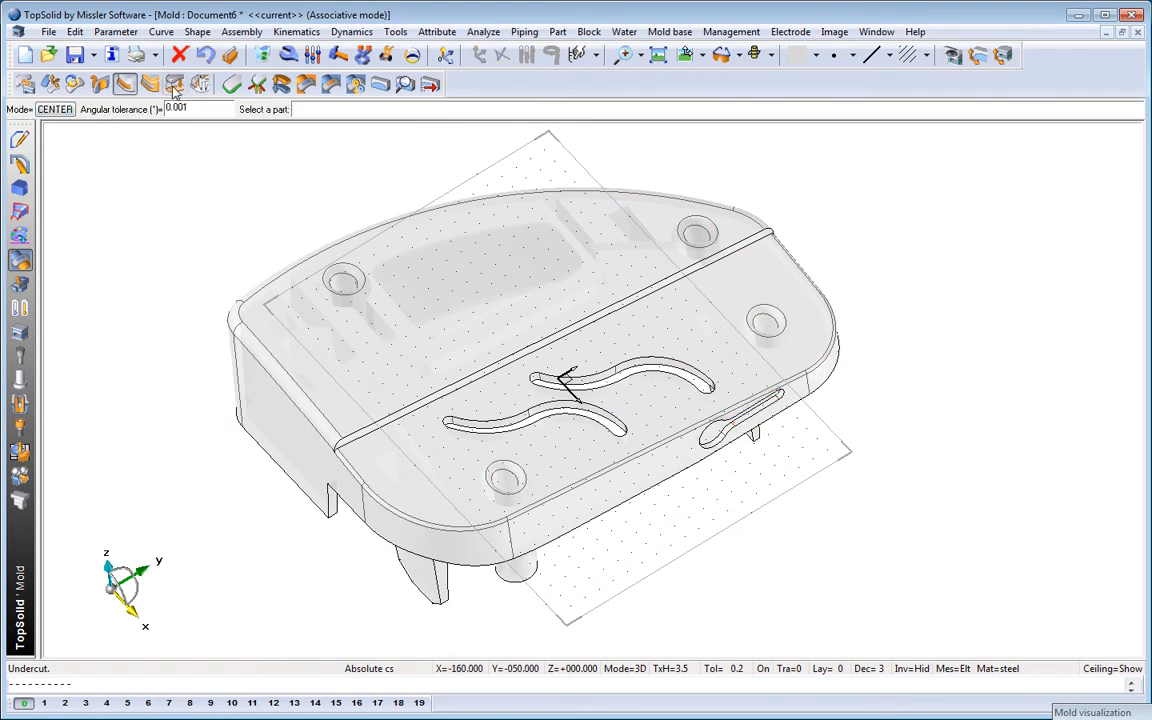
click(175, 84)
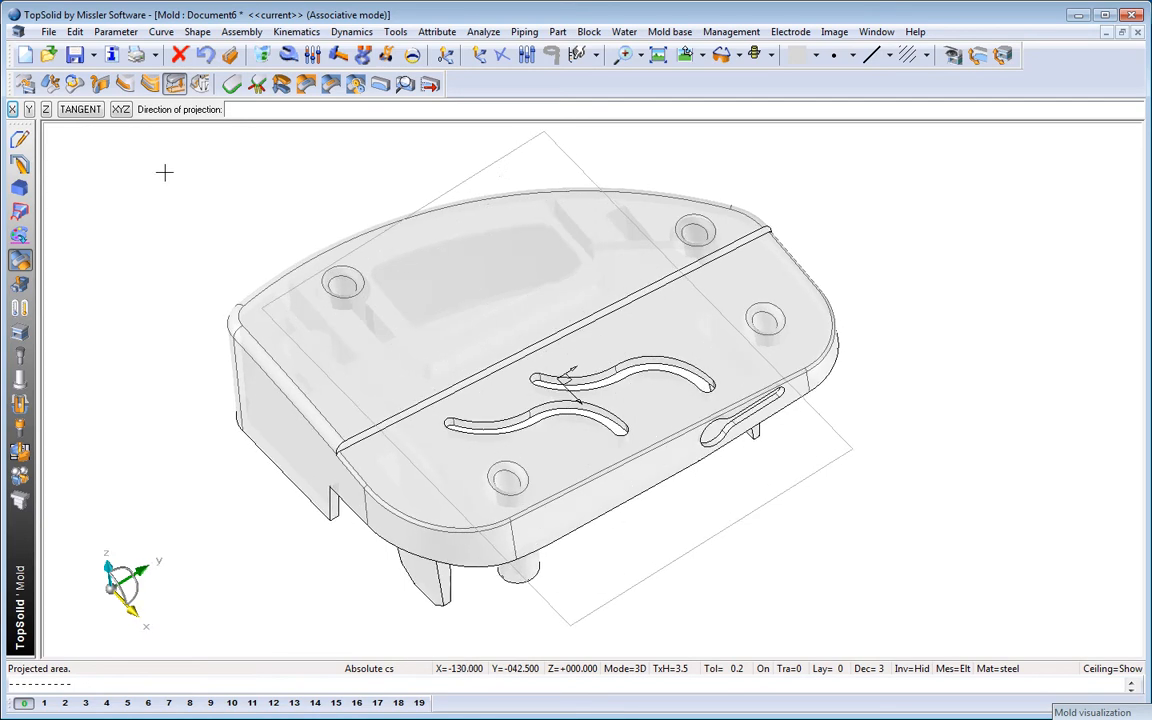
click(403, 306)
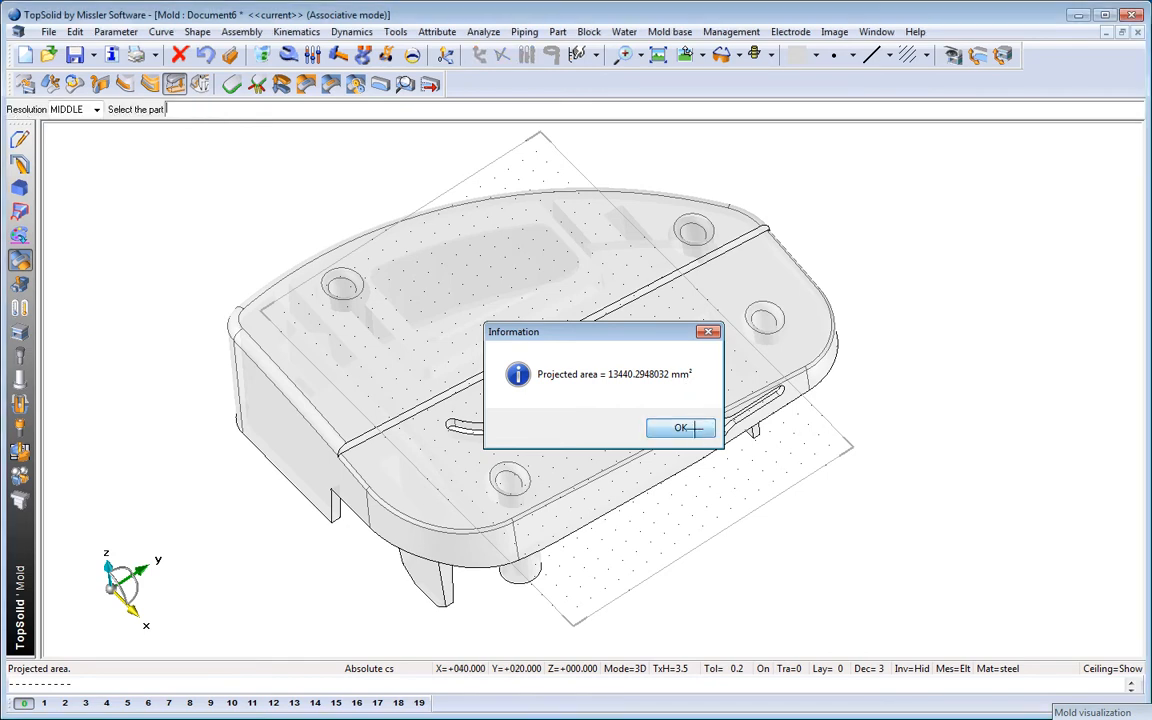
click(680, 428)
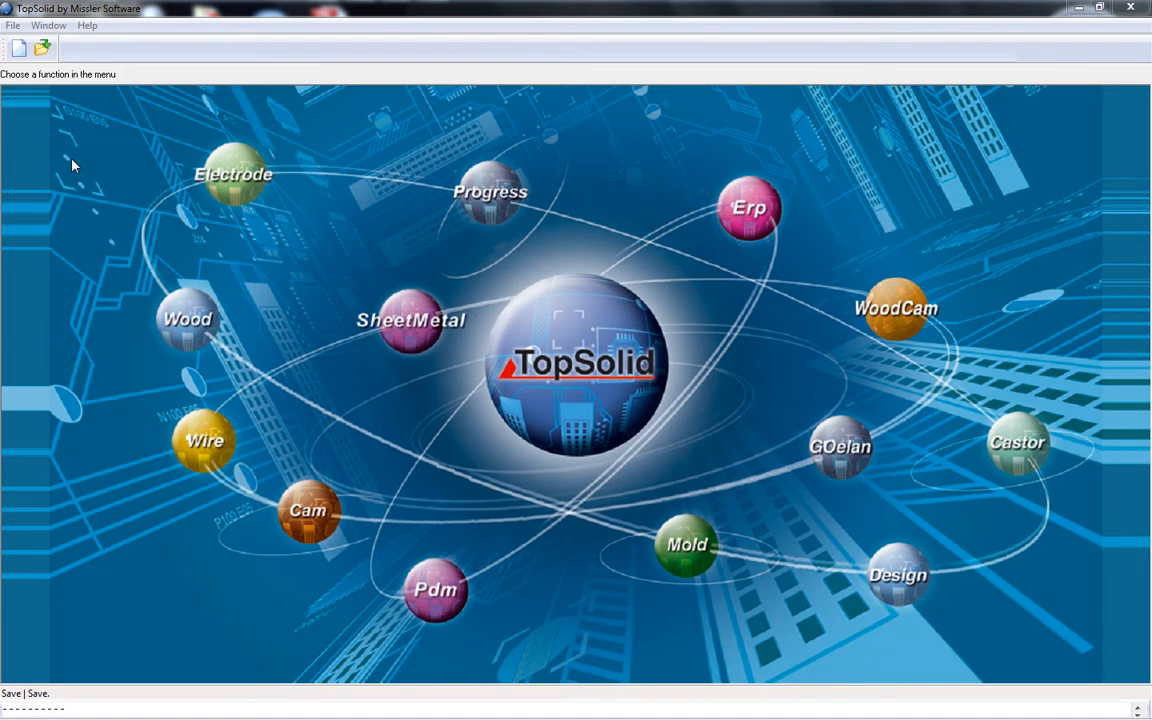
mouse_move(70, 159)
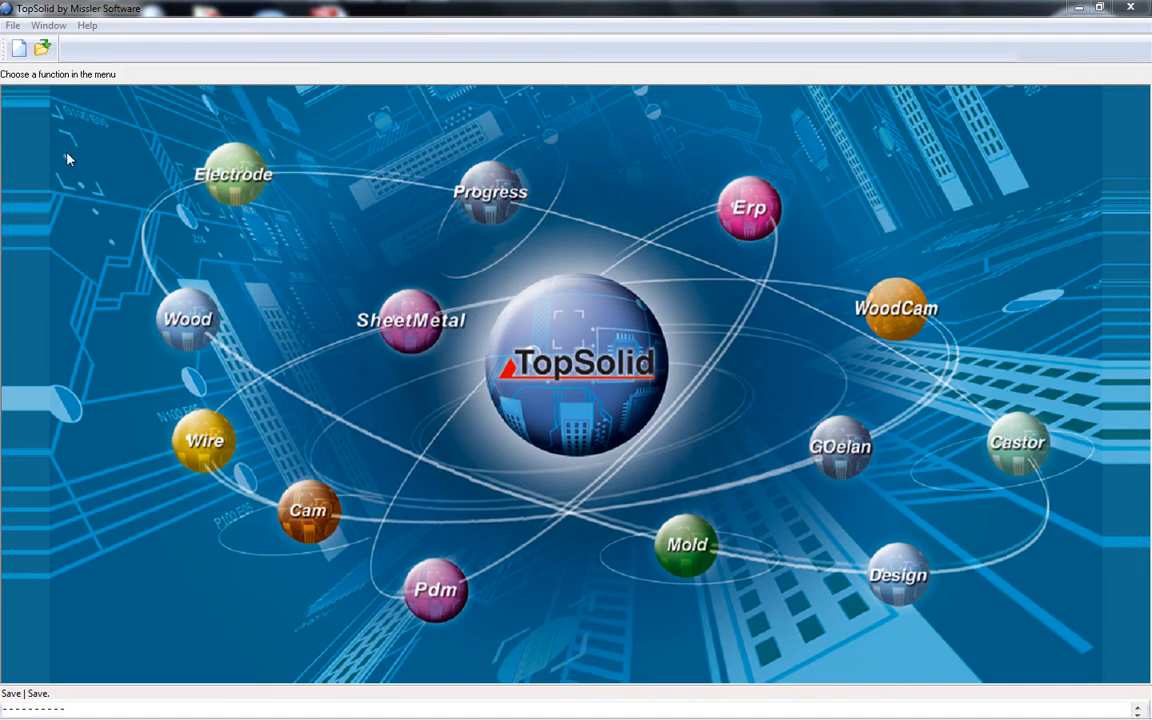
mouse_move(55, 111)
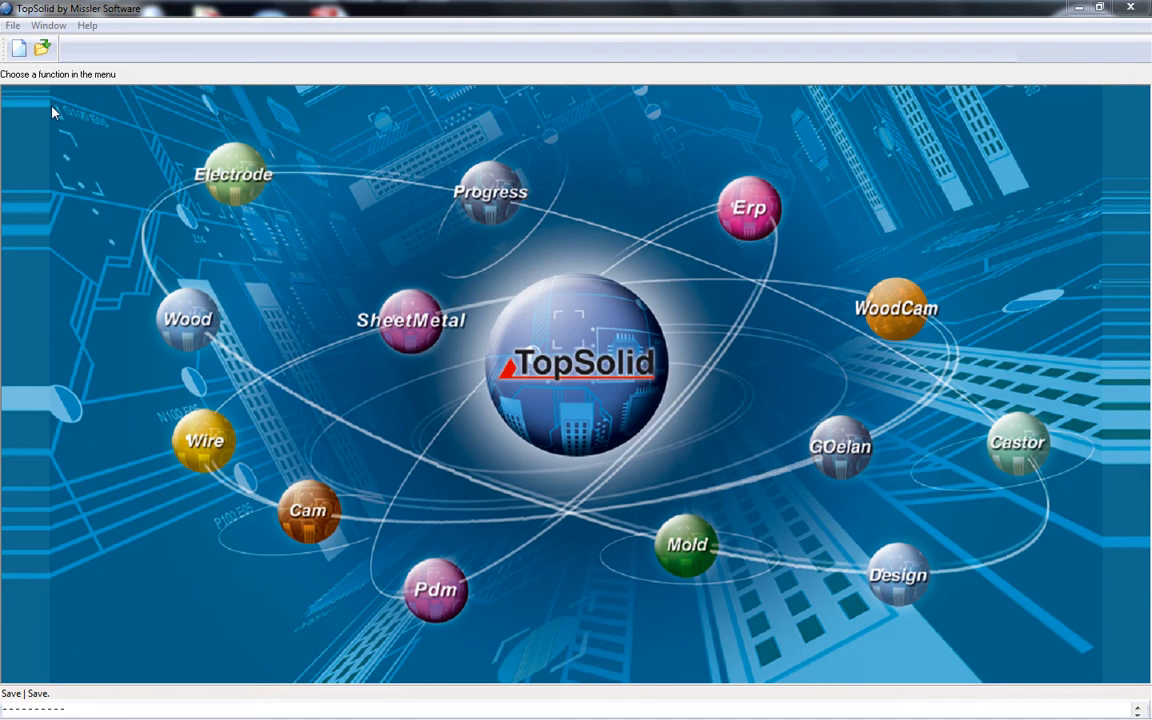
mouse_move(82, 150)
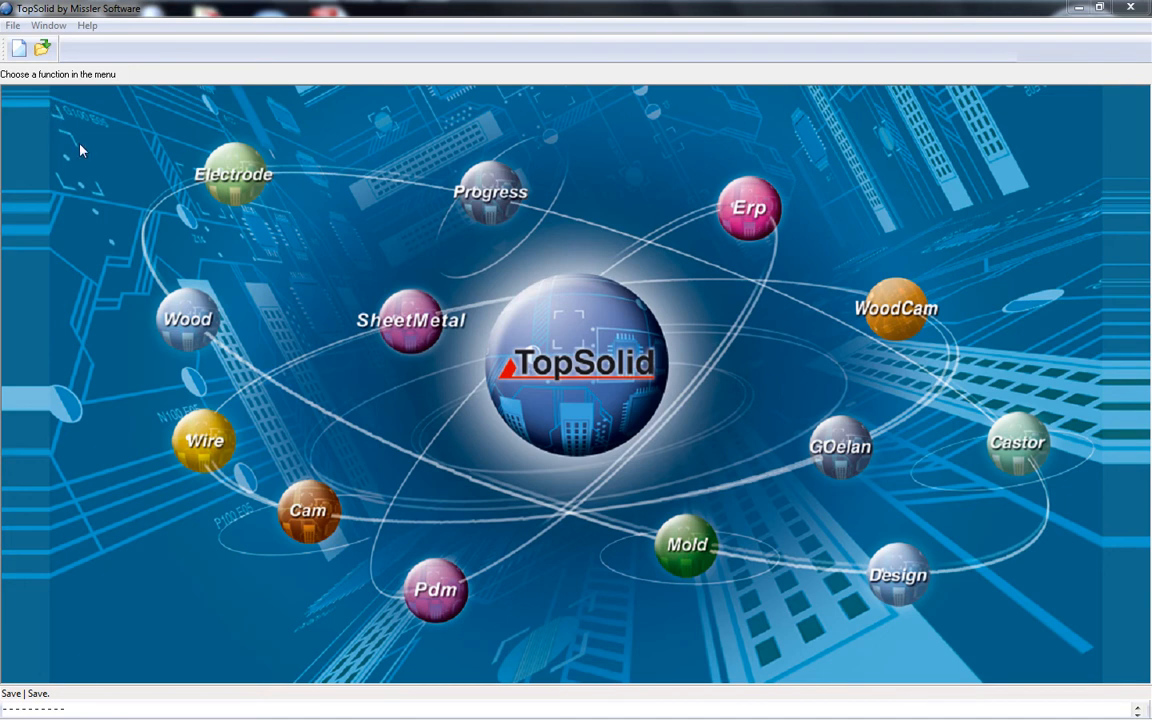
mouse_move(35, 85)
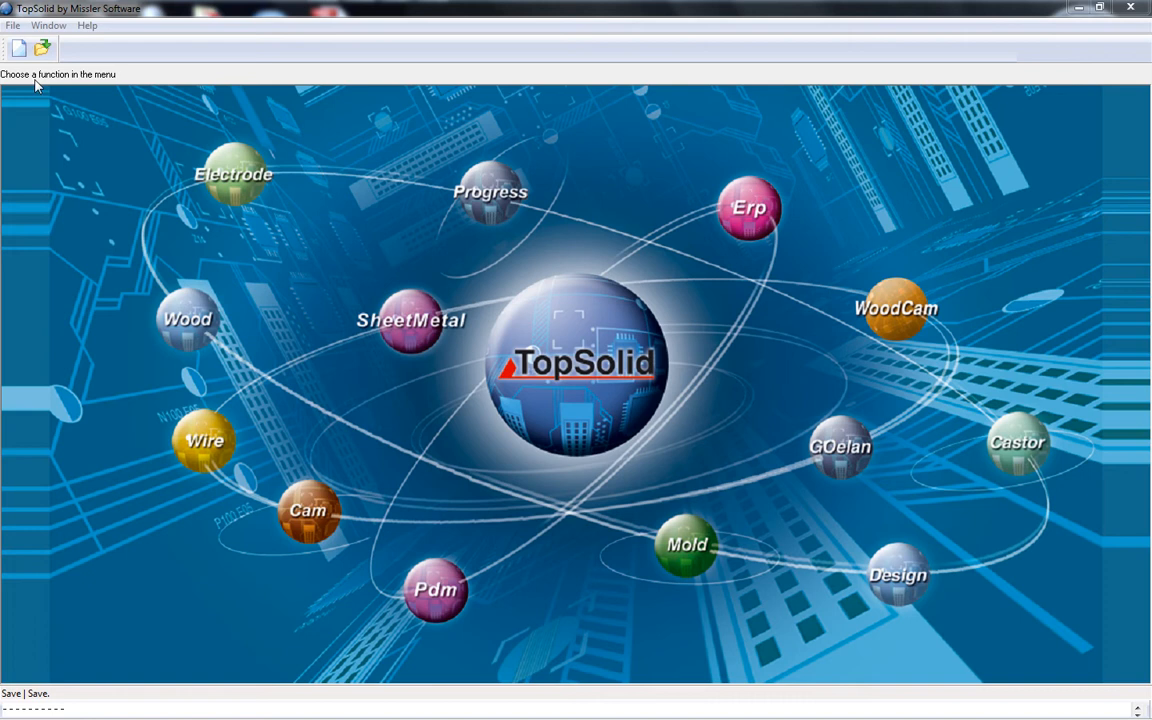
Open the Simcon.mld mold design and its Mold visualization dialog.
click(43, 48)
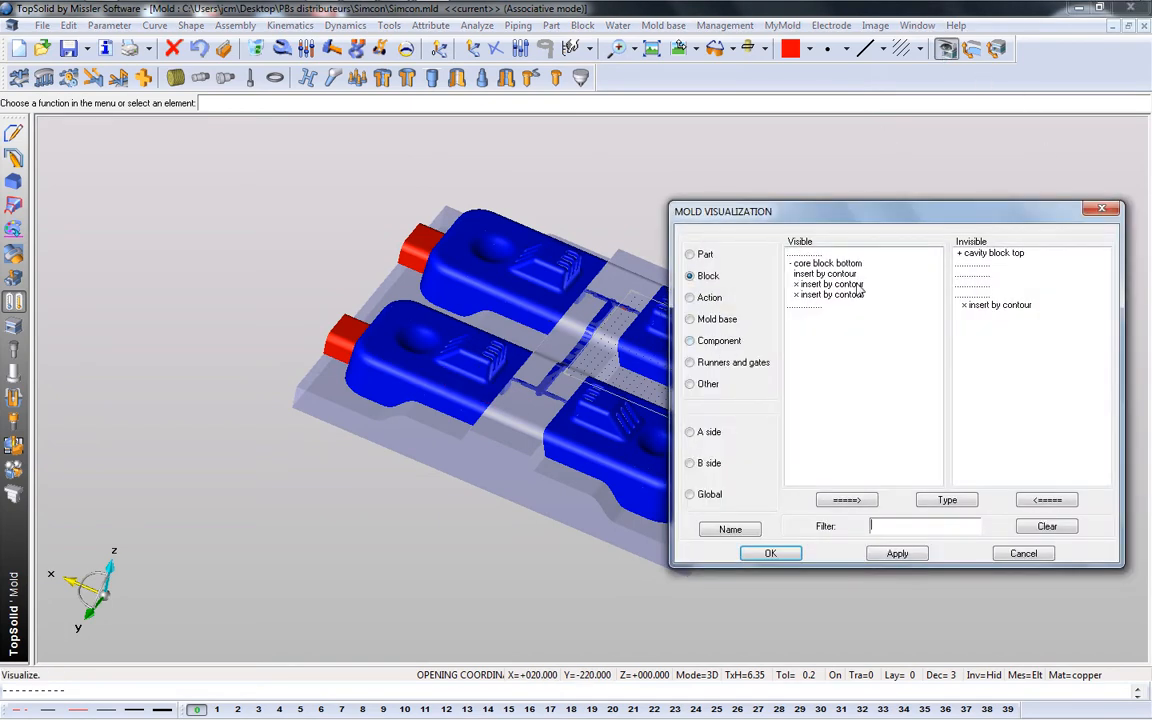
Show 'cavity block top', orbit to view the cooling channels, then blank it out.
click(846, 499)
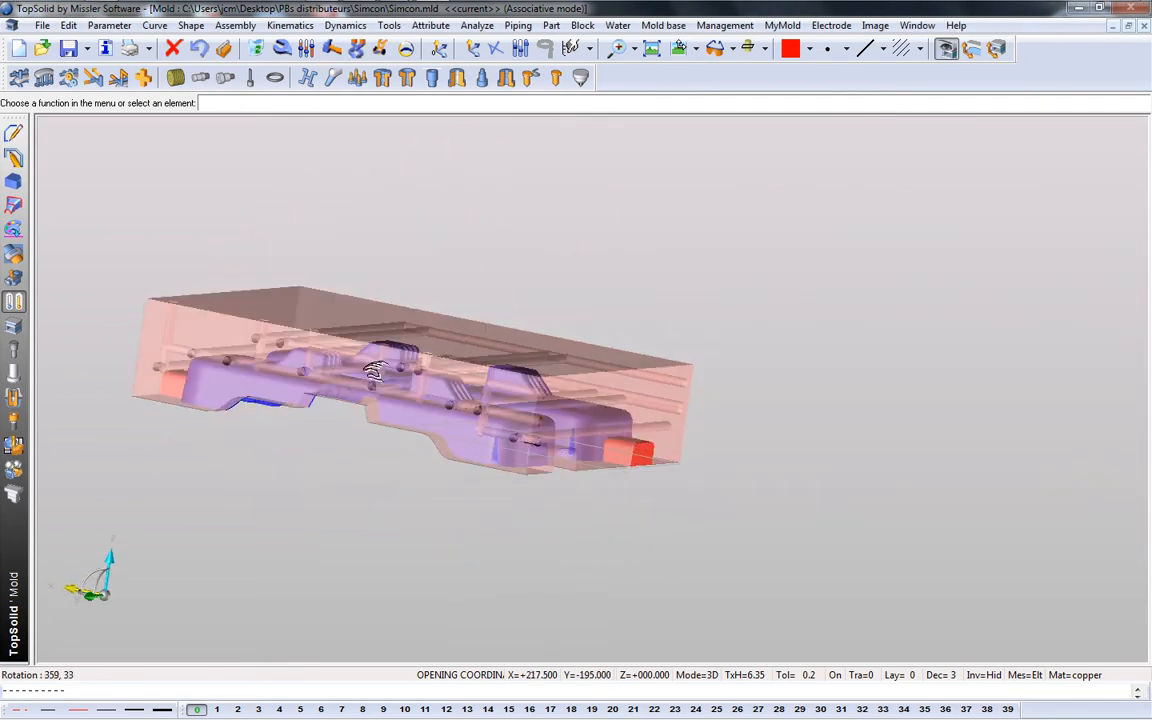
drag(375, 375, 340, 388)
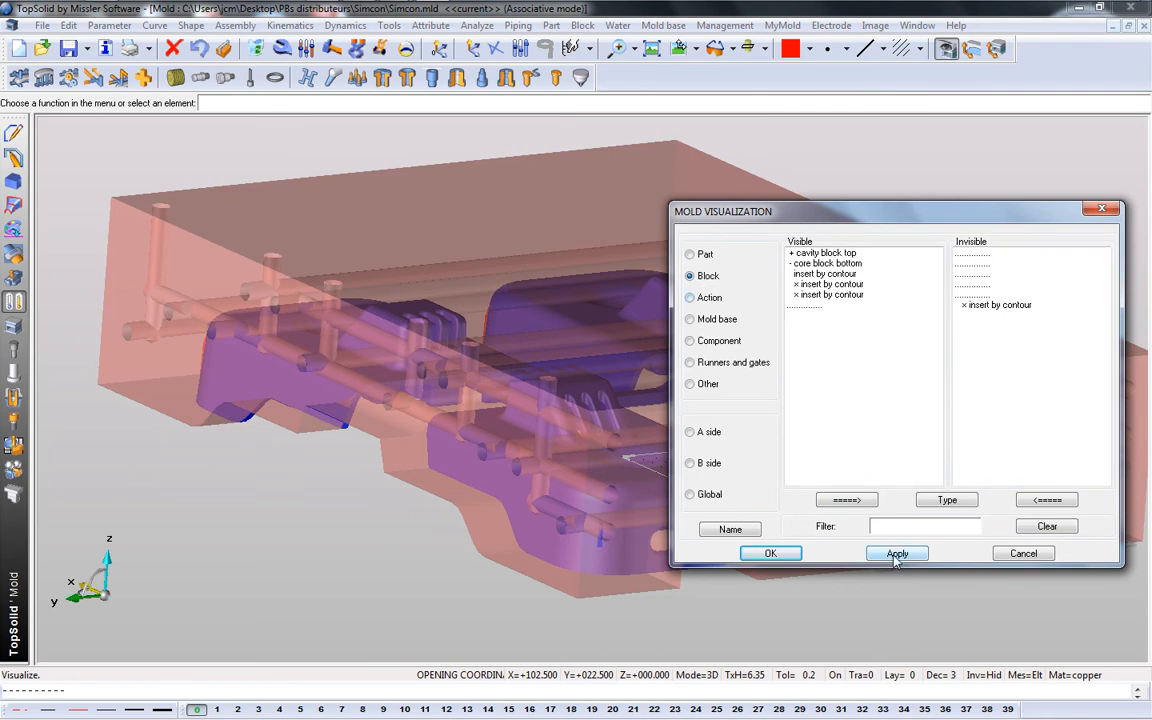
click(770, 553)
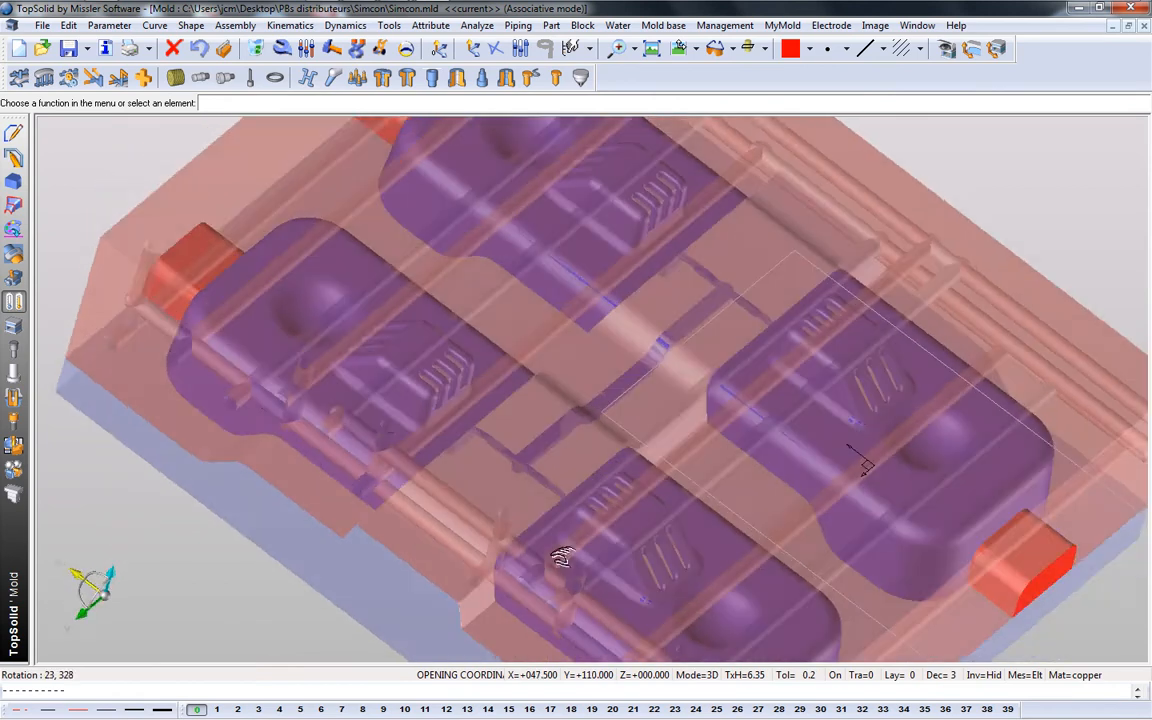
drag(560, 555, 690, 547)
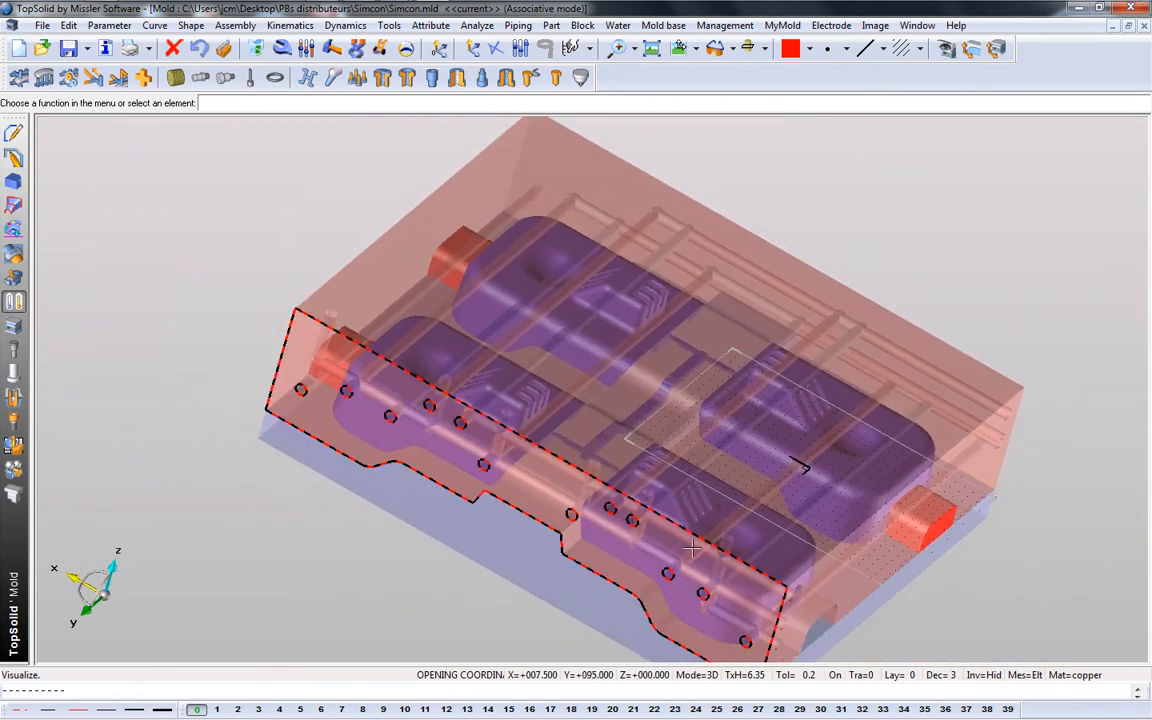
click(716, 48)
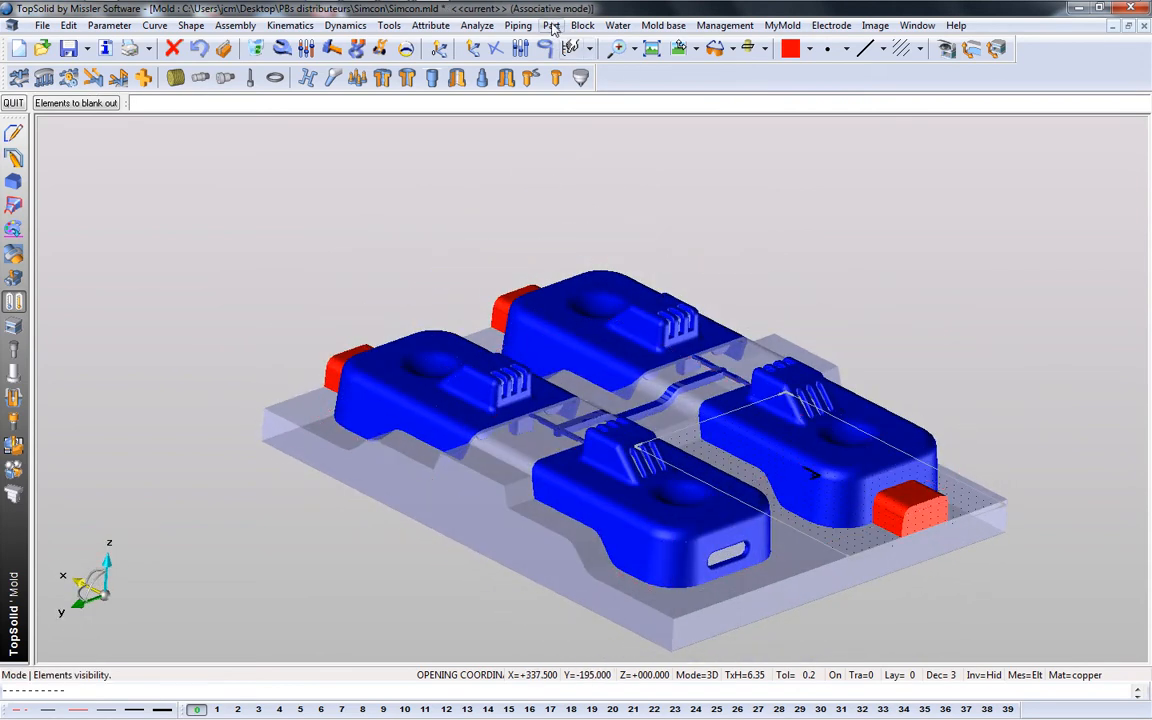
click(551, 25)
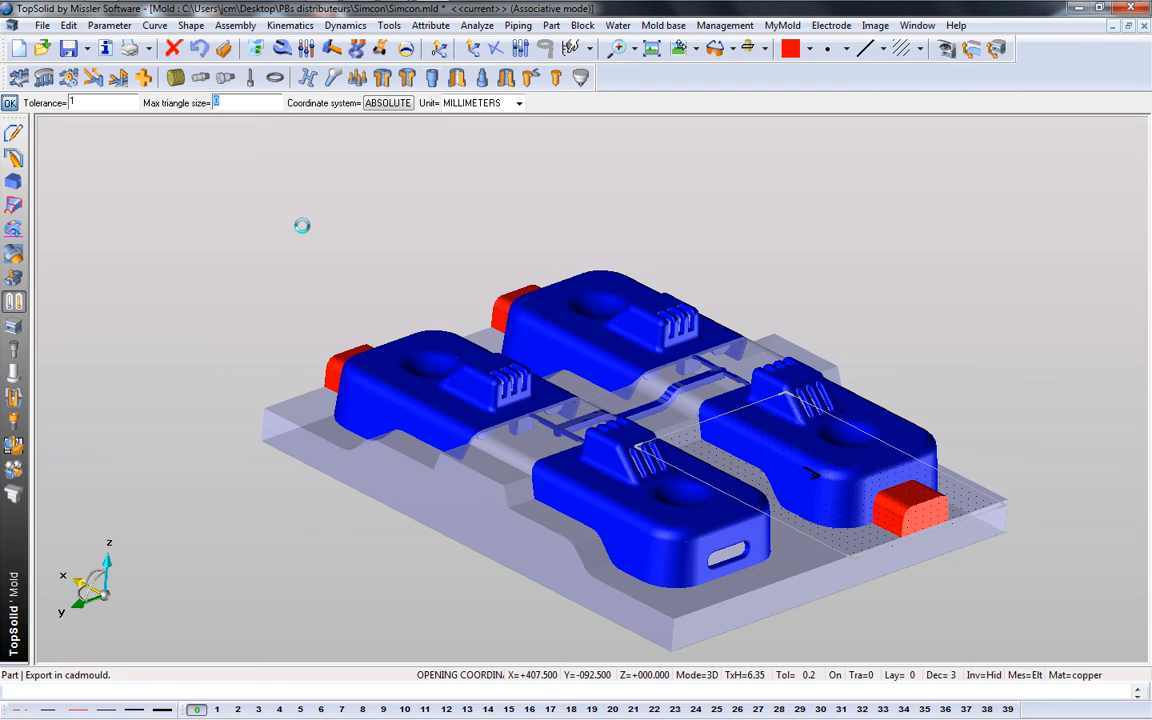
Export to Cadmould with tolerance 1 and the maximum triangle size.
click(11, 103)
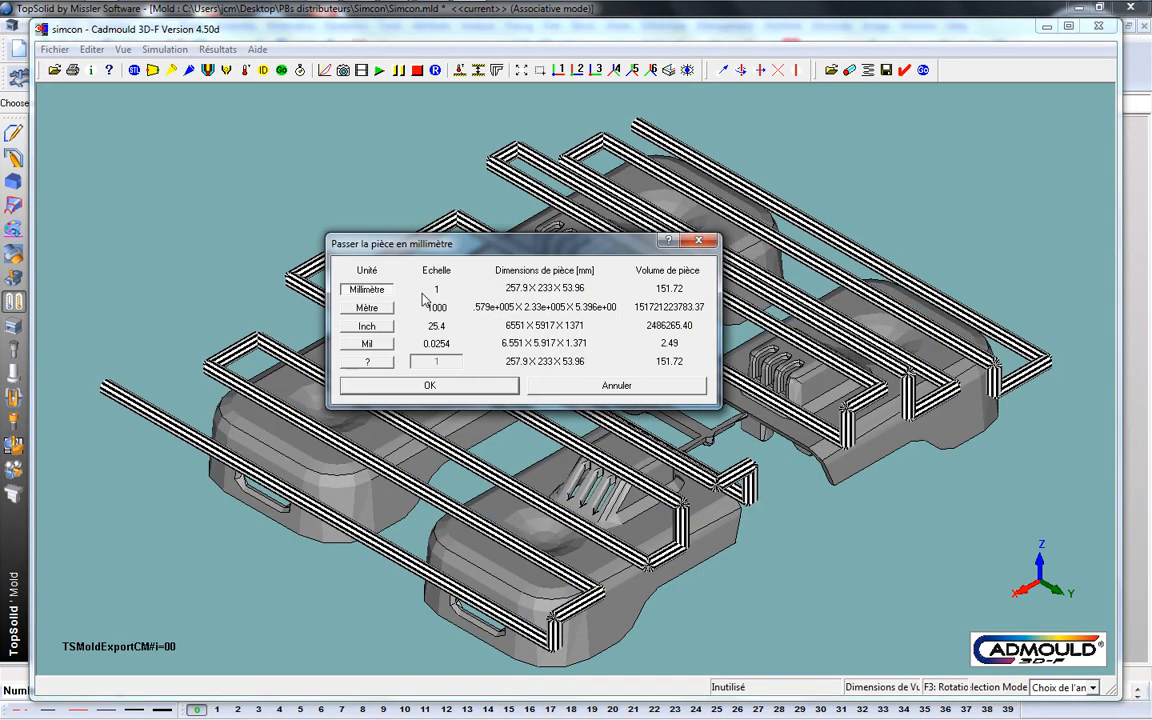
Confirm Millimètre units, then orbit to inspect the cooling circuits and runners.
click(430, 385)
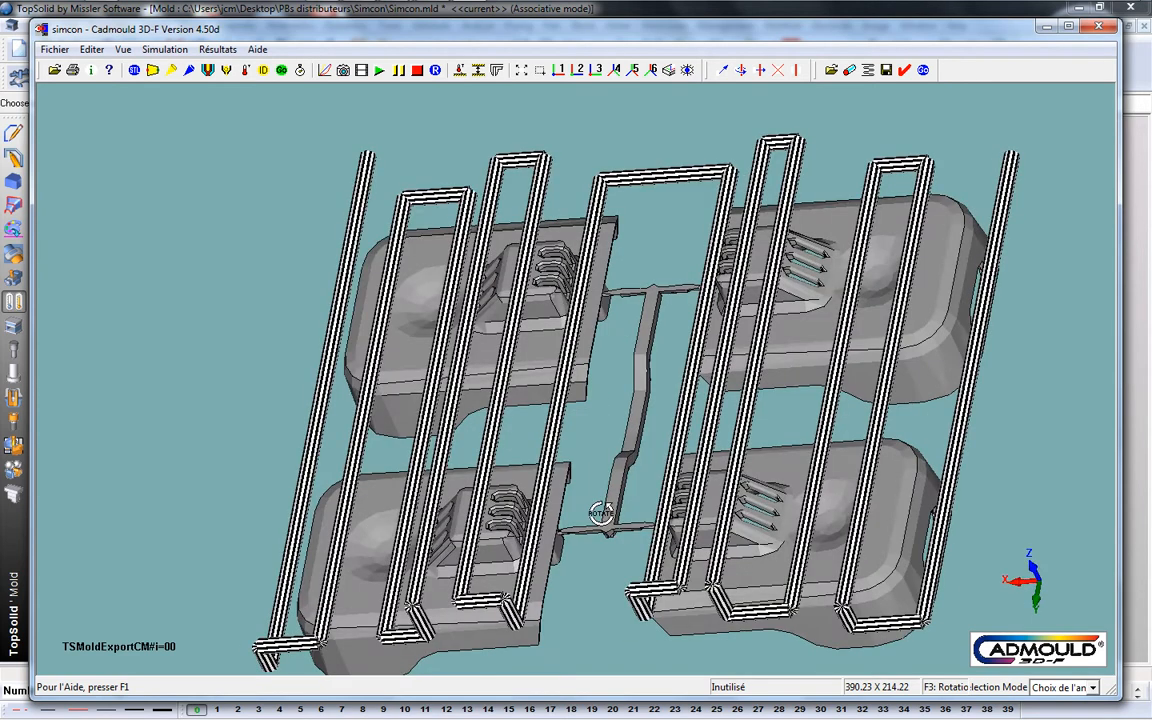
drag(600, 513, 700, 430)
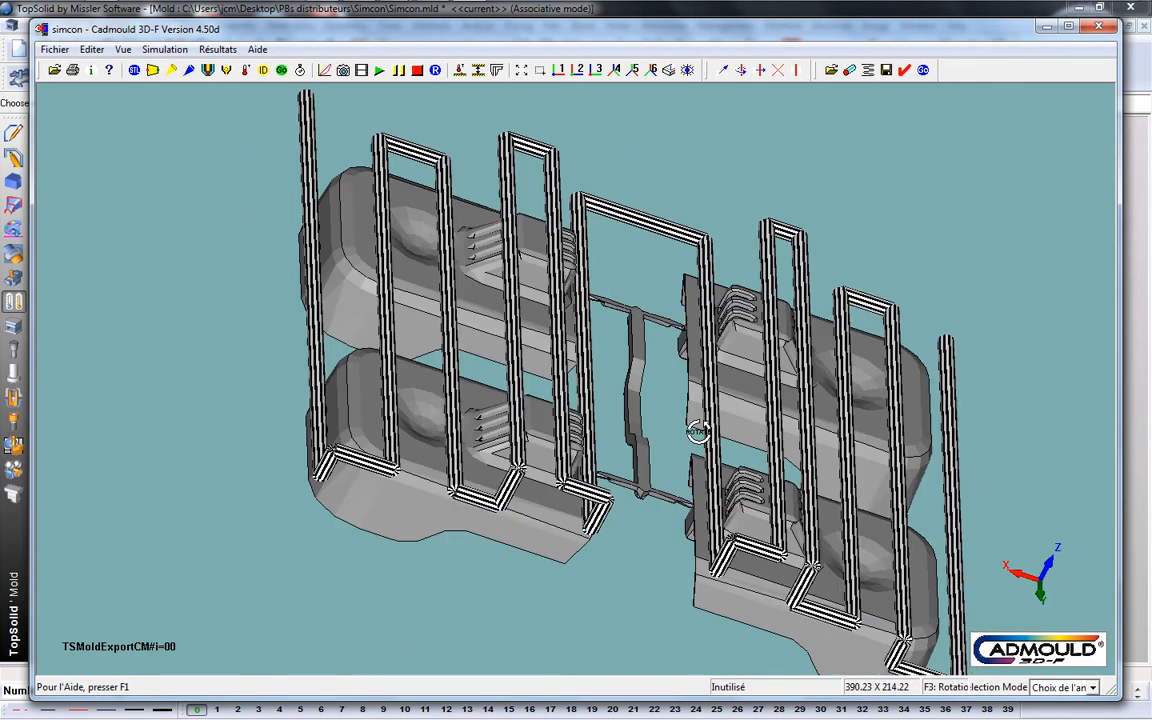